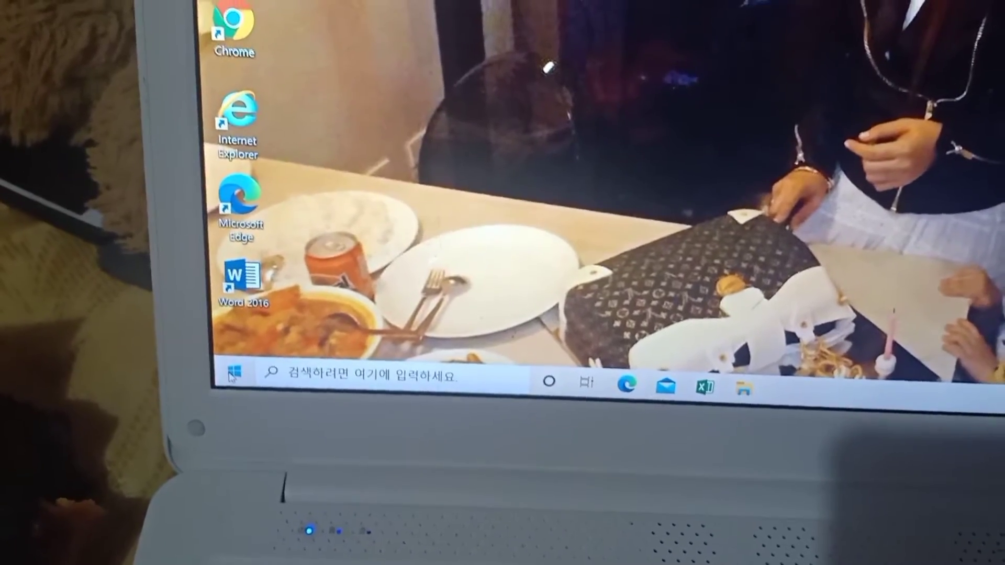
- Bring up the Windows Settings home page from the Start menu
click(230, 374)
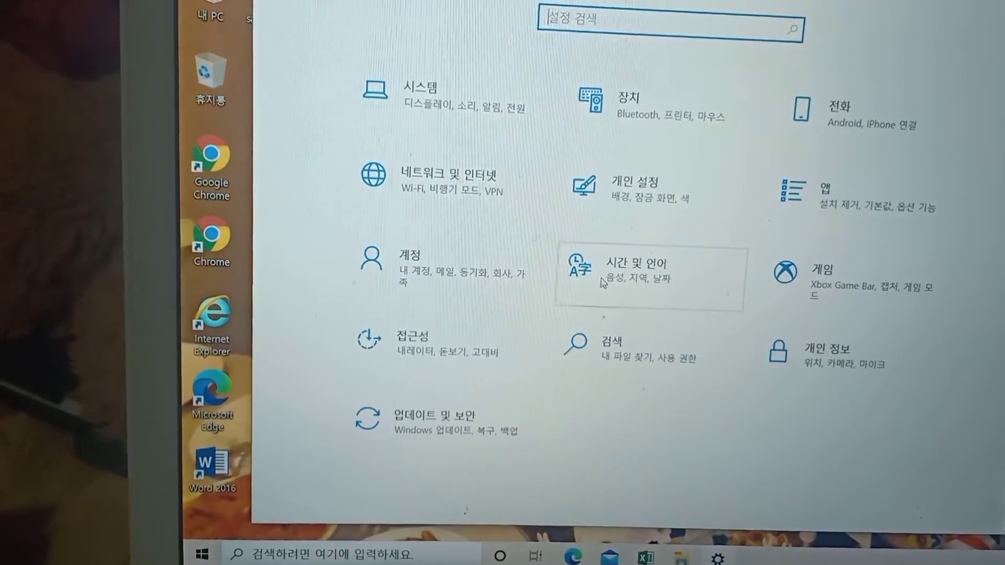
- Go to the Time & Language category, landing on the Date & time page
click(647, 269)
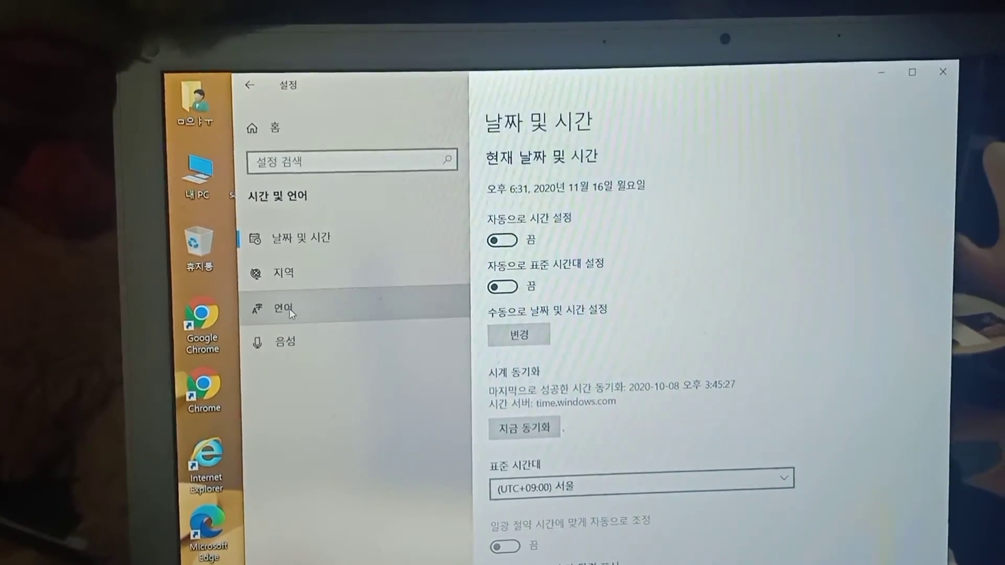
- Switch to the Language page, where the display language is still Korean
click(285, 311)
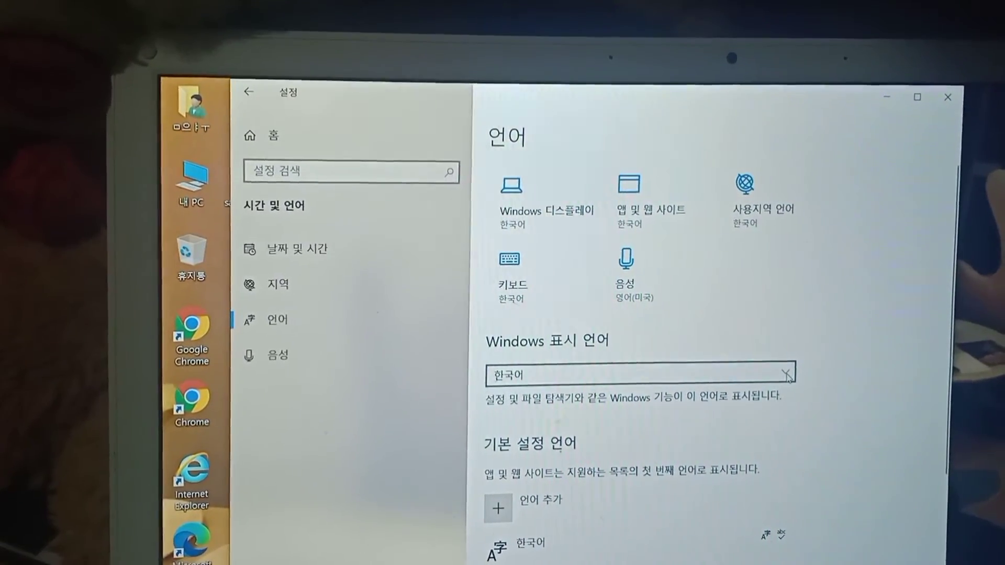
- Set the Windows display language to English (United States)
click(640, 376)
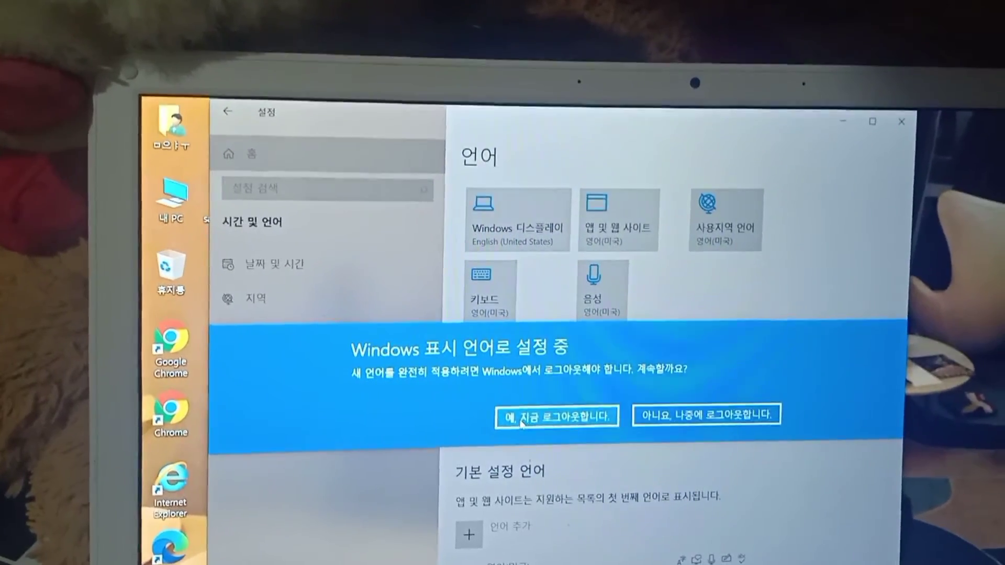
- Sign out now so the new display language takes effect
click(556, 416)
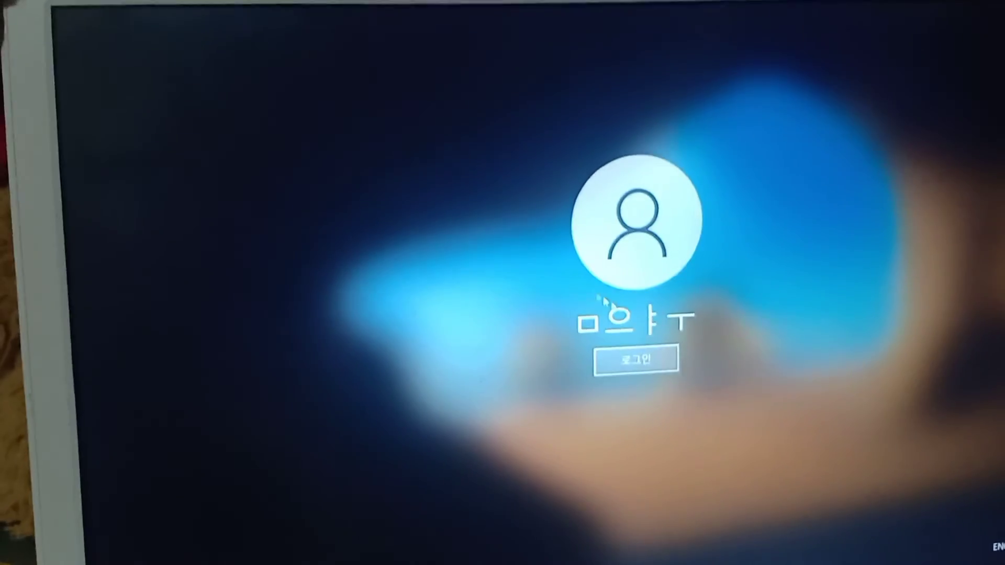
- Sign back in to reach the desktop, now labelled in English
click(636, 359)
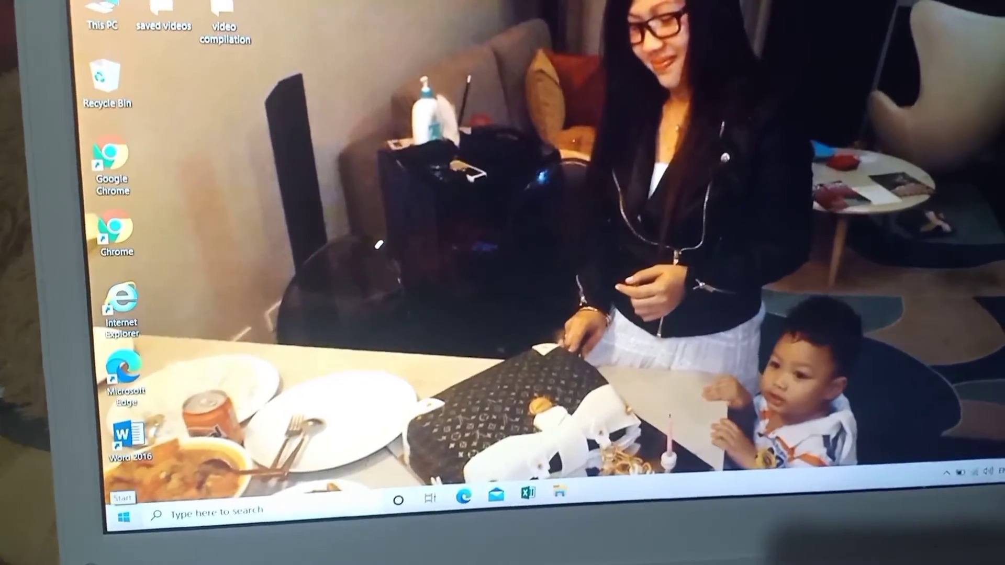
- Show the Start menu in English and dismiss the license-expiry notice
click(120, 519)
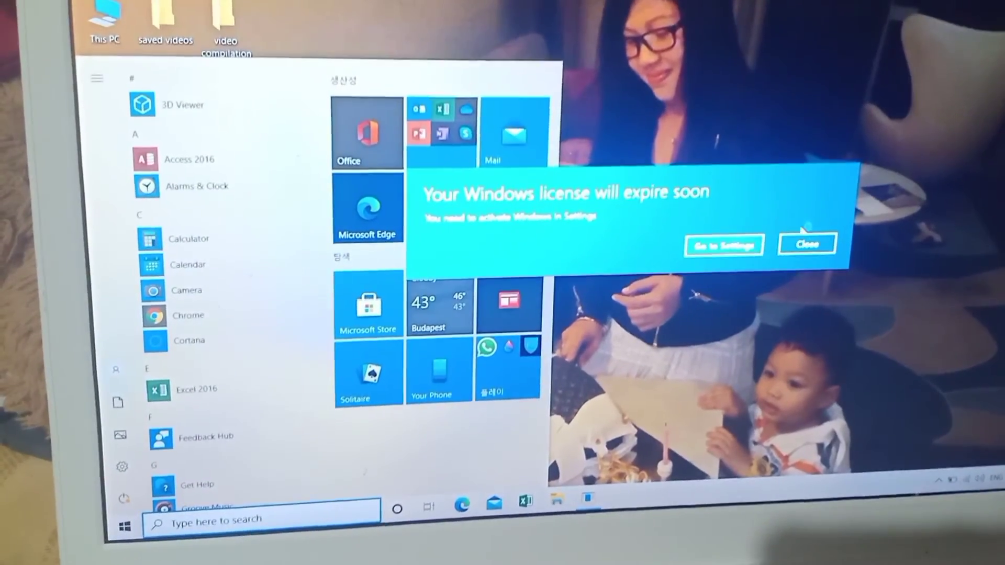
click(807, 244)
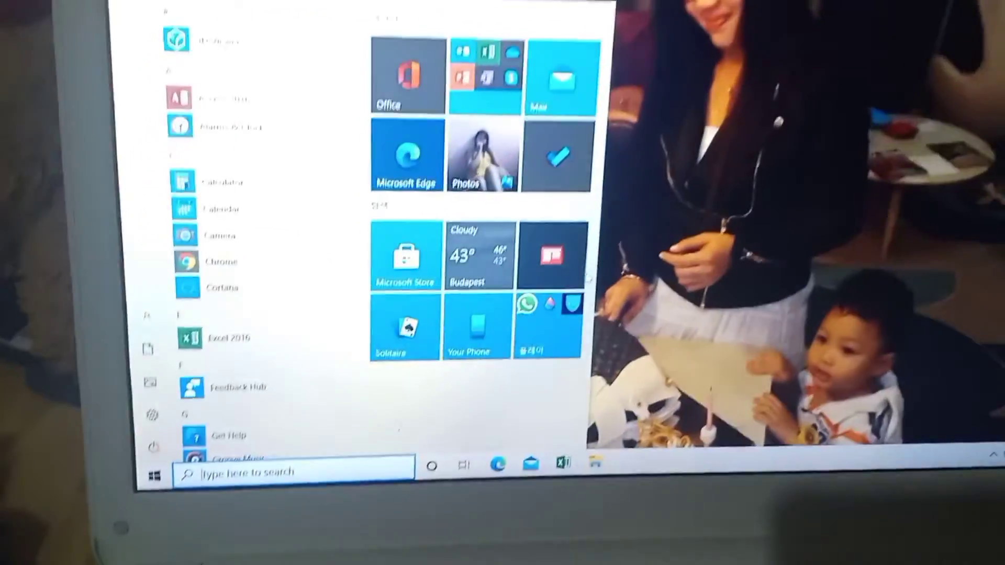